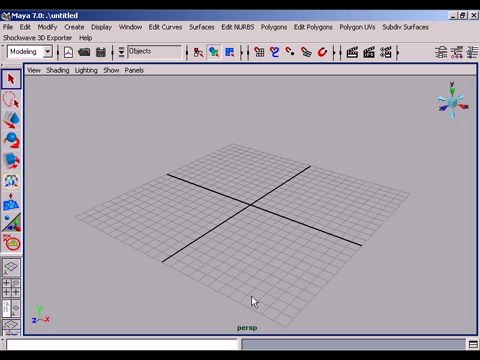
pyautogui.moveTo(255, 300)
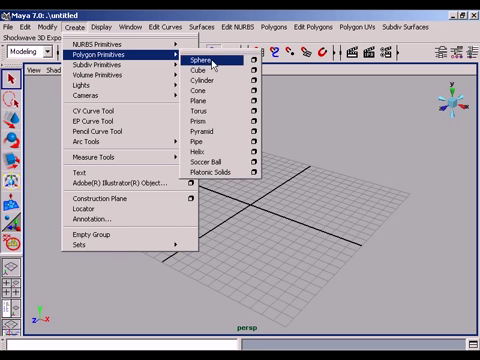
# Create a polygon cylinder and switch it to face component mode.
pyautogui.click(192, 93)
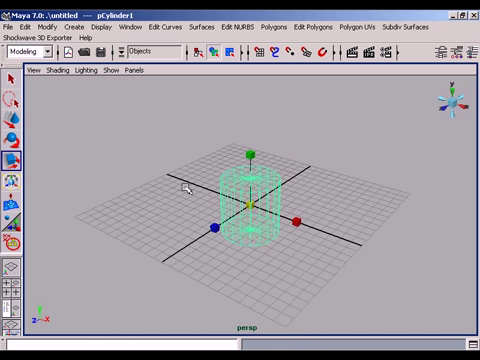
pyautogui.rightClick(248, 205)
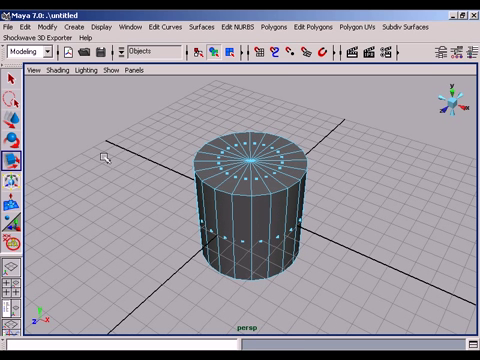
pyautogui.moveTo(165, 162)
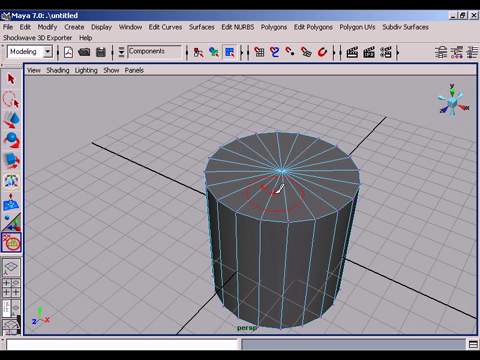
# Switch to Face mode and select the cylinder's top cap faces.
pyautogui.rightClick(265, 195)
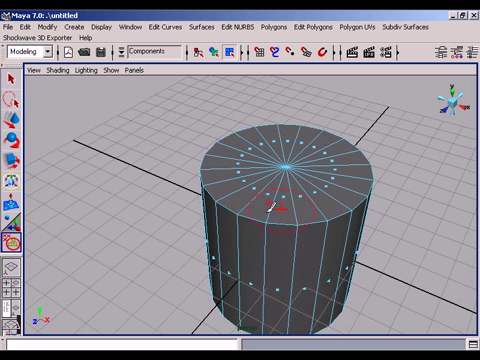
pyautogui.click(258, 205)
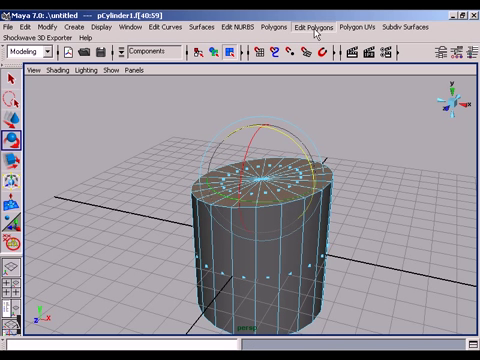
# Apply Extrude Face to the selected top cap faces.
pyautogui.click(318, 25)
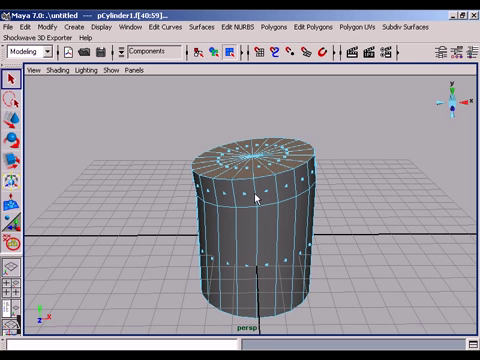
# Return to Object mode and select the polyCylinder1 Subdivisions Axis value.
pyautogui.rightClick(255, 210)
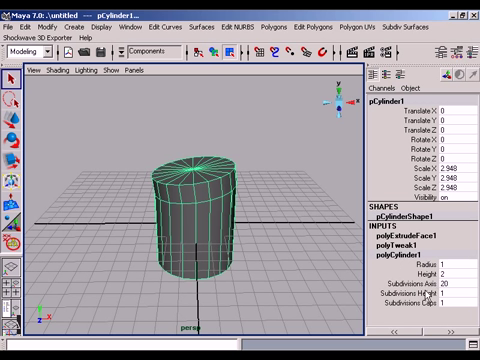
pyautogui.moveTo(420, 290)
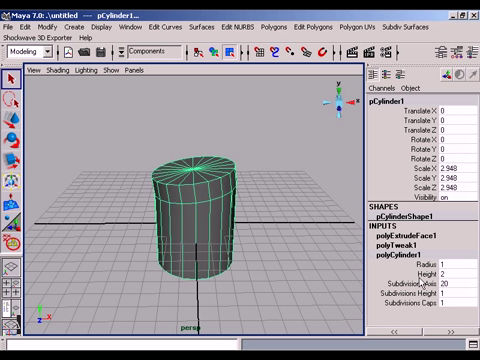
pyautogui.click(430, 285)
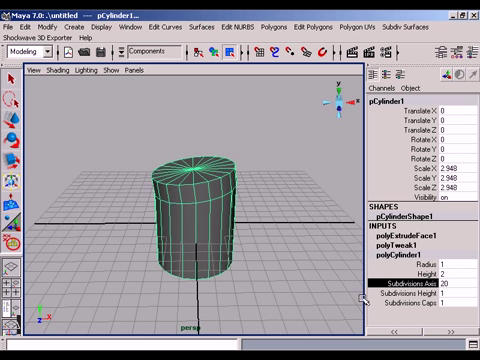
pyautogui.moveTo(360, 294)
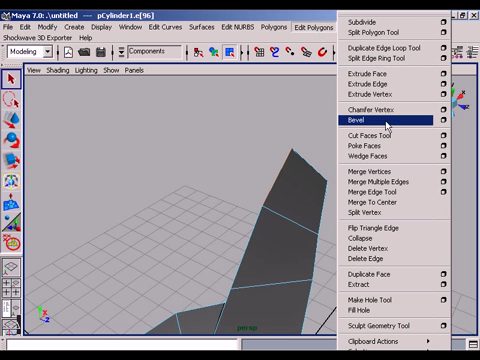
# Bevel the selected branch edge, then deselect it.
pyautogui.click(351, 120)
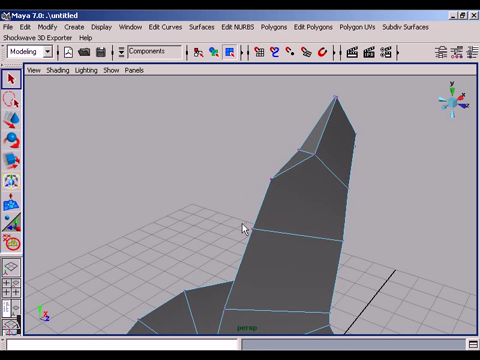
pyautogui.click(250, 228)
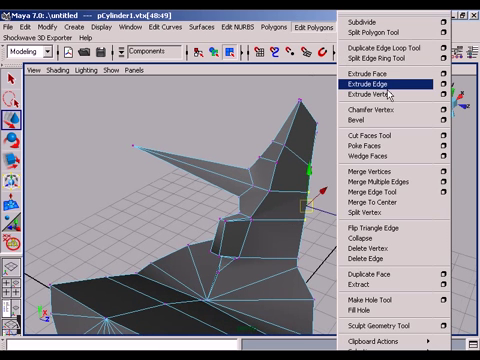
# Apply Extrude Vertex to the selected branch vertices.
pyautogui.click(371, 93)
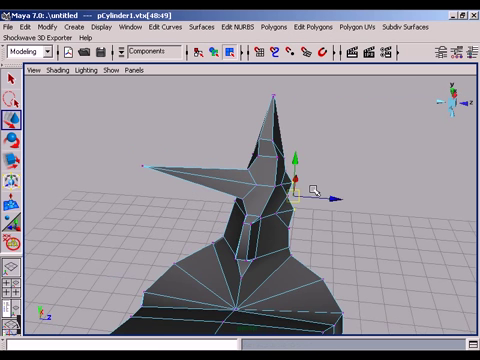